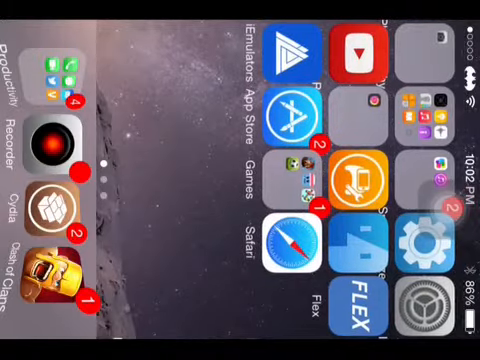
- Open Settings and the Display Recorder page showing H.264 + Mic, 4 Mbps, OpenGL capture
{"action": "left_click", "coordinate": [55, 137]}
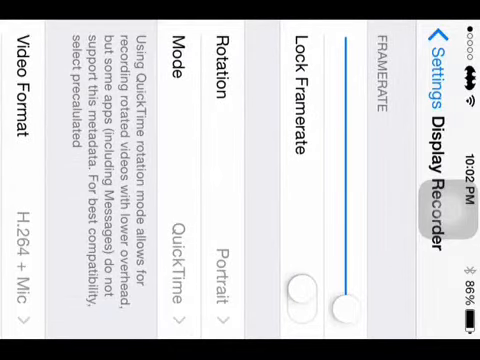
{"action": "left_click", "coordinate": [300, 290]}
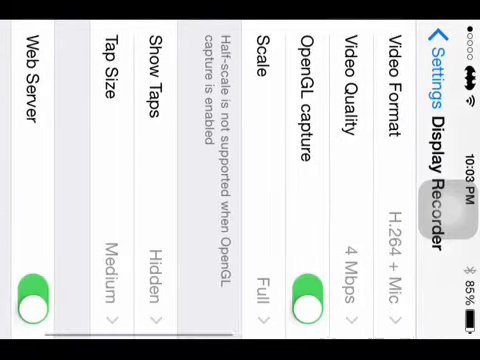
- Swipe over to Cydia's Sources list showing Aleoui, AppCake, BigBoss and Cydia/Telesphoreo
{"action": "scroll", "scroll_direction": "right", "scroll_amount": 3}
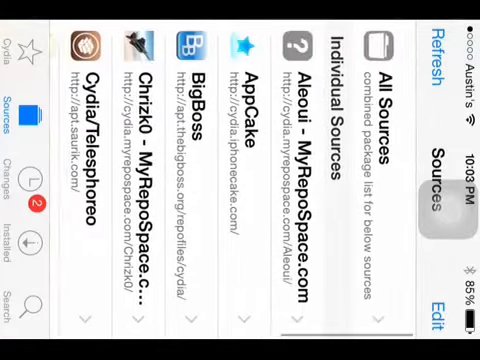
- Browse the Display Recorder 1.3.16 package page by Ryan Petrich and its screenshots
{"action": "scroll", "scroll_direction": "left", "scroll_amount": 3}
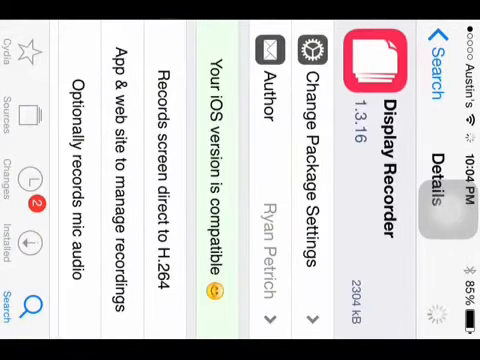
{"action": "scroll", "scroll_direction": "left", "scroll_amount": 3}
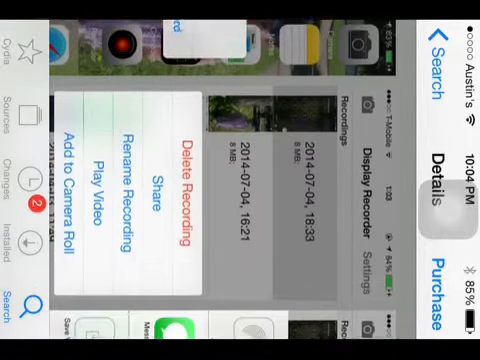
{"action": "left_click", "coordinate": [152, 188]}
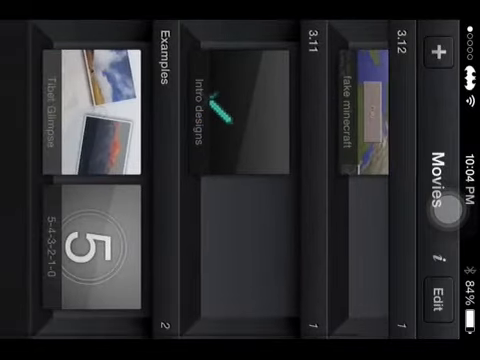
- Scroll the Movies shelves to fully show 'fake minecraft' beside 'Intro designs' and Examples
{"action": "scroll", "scroll_direction": "left", "scroll_amount": 3}
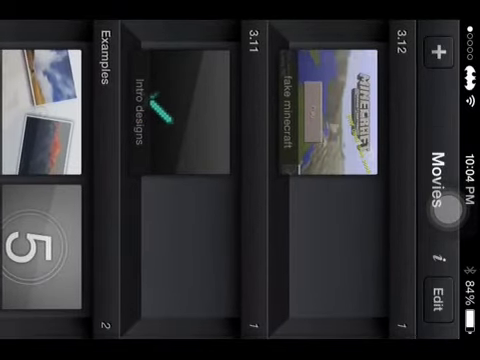